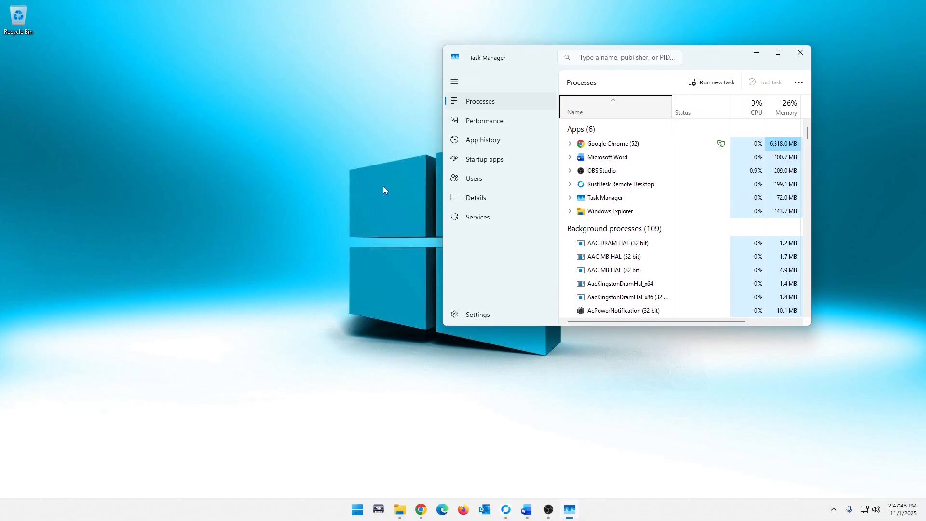
pyautogui.moveTo(466, 322)
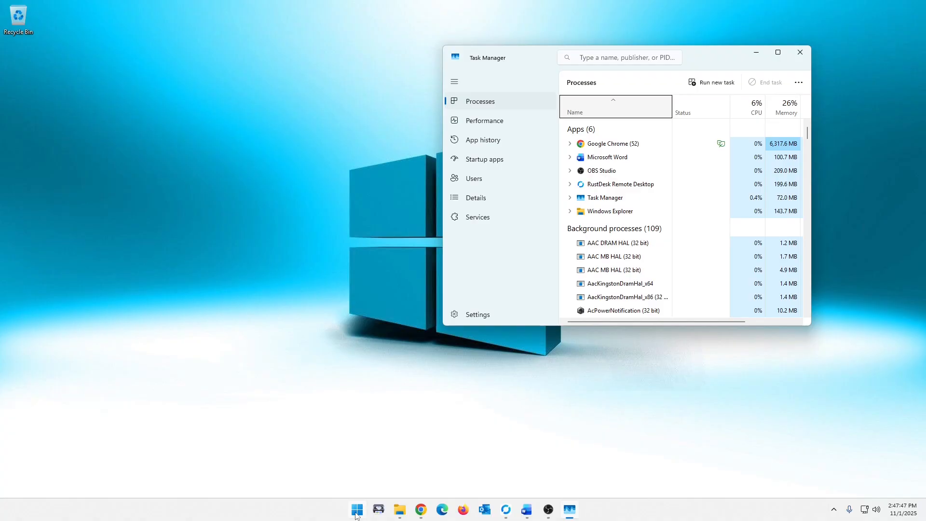
# Search the Start menu for 'update' to surface the Check for updates setting
pyautogui.click(356, 510)
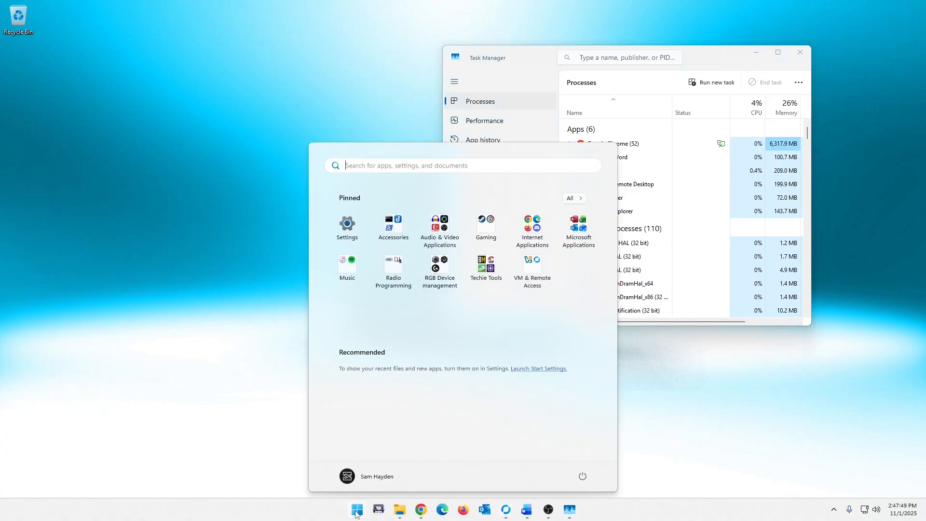
pyautogui.write('update')
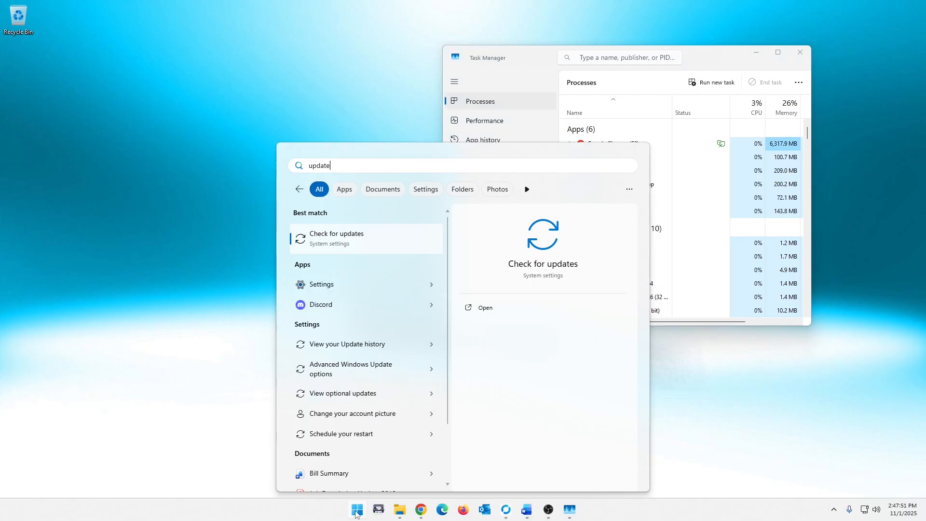
# Review the Windows Update history showing Preview Update KB5067036, then minimize Settings
pyautogui.click(336, 237)
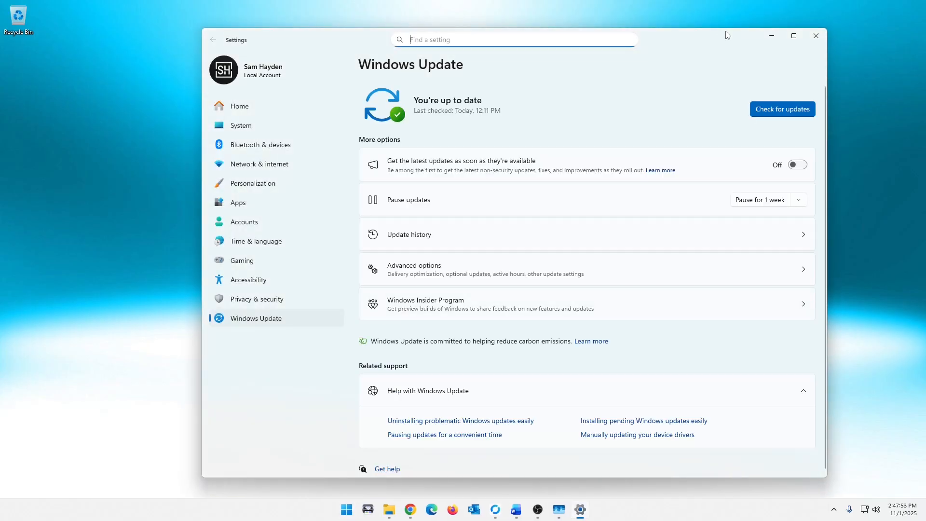
pyautogui.click(408, 233)
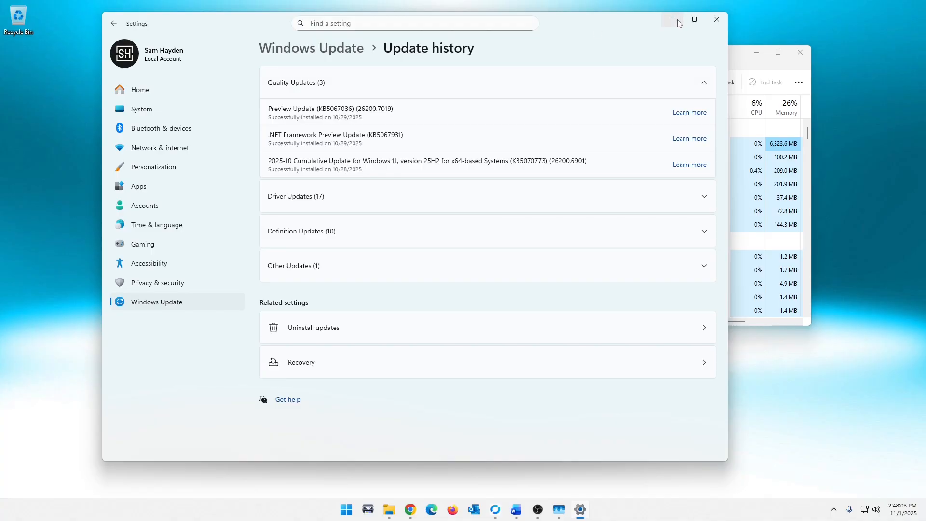
pyautogui.moveTo(672, 19)
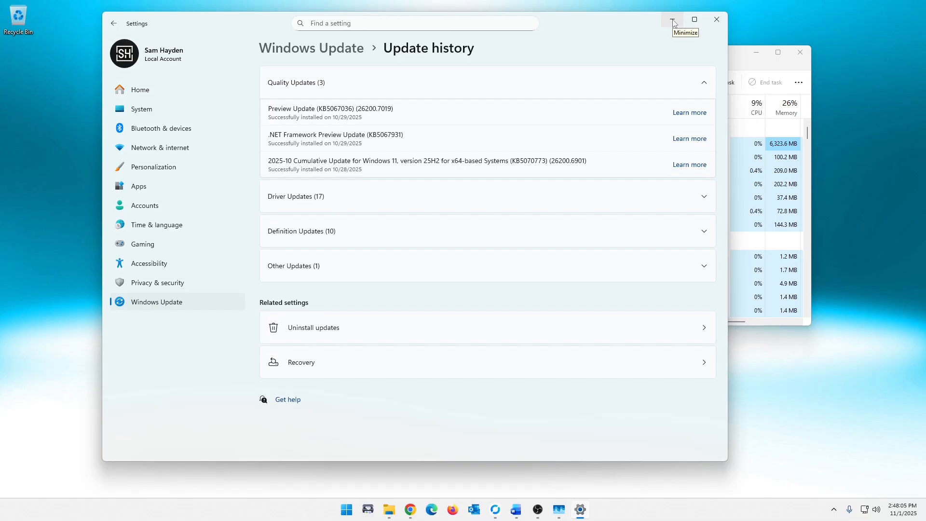
pyautogui.click(672, 19)
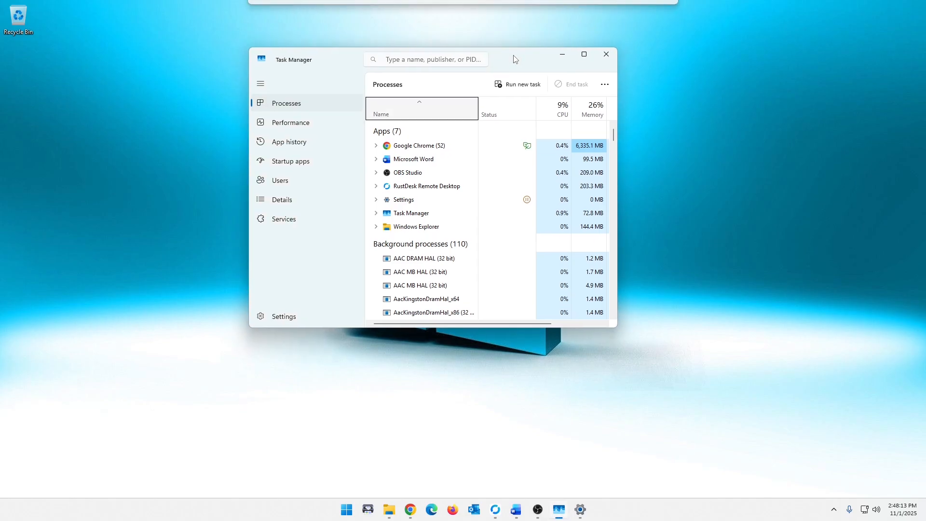
pyautogui.moveTo(443, 46)
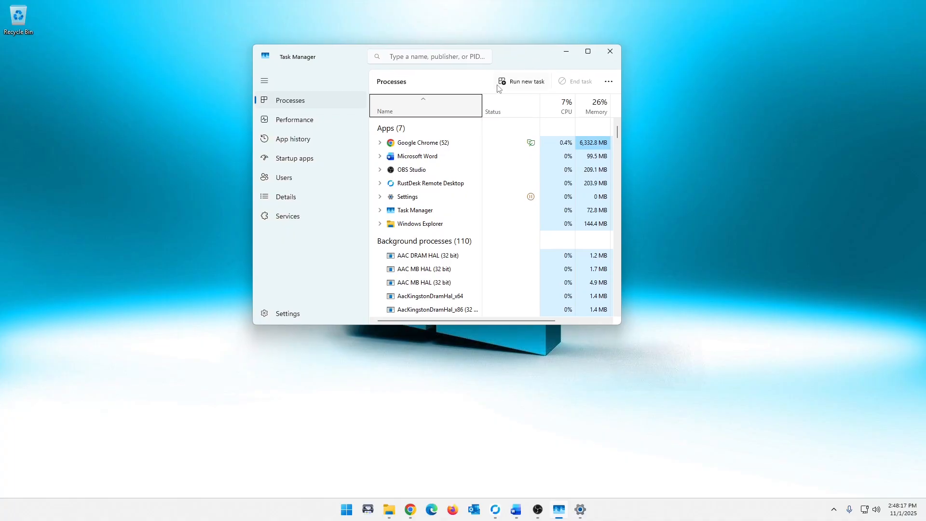
# Filter the Task Manager process list by 'task' to reveal duplicate Task Manager processes
pyautogui.click(415, 210)
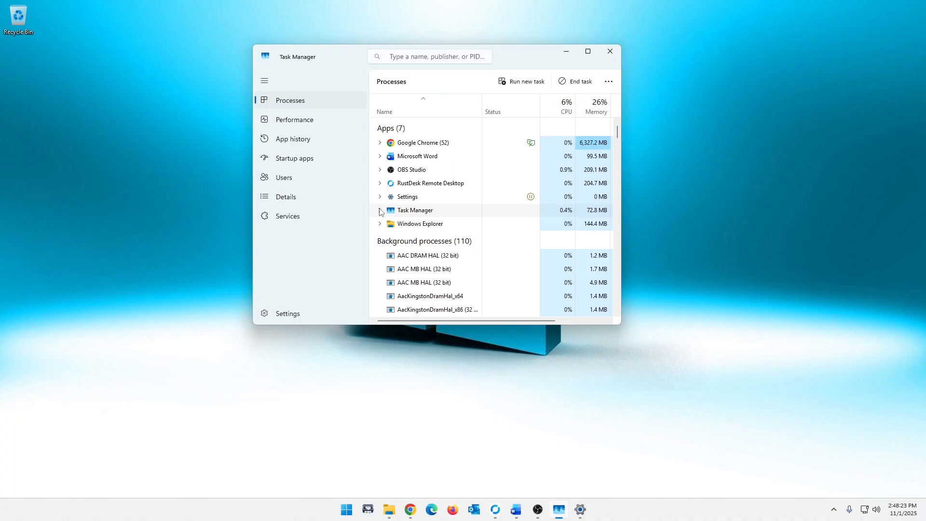
pyautogui.moveTo(429, 56)
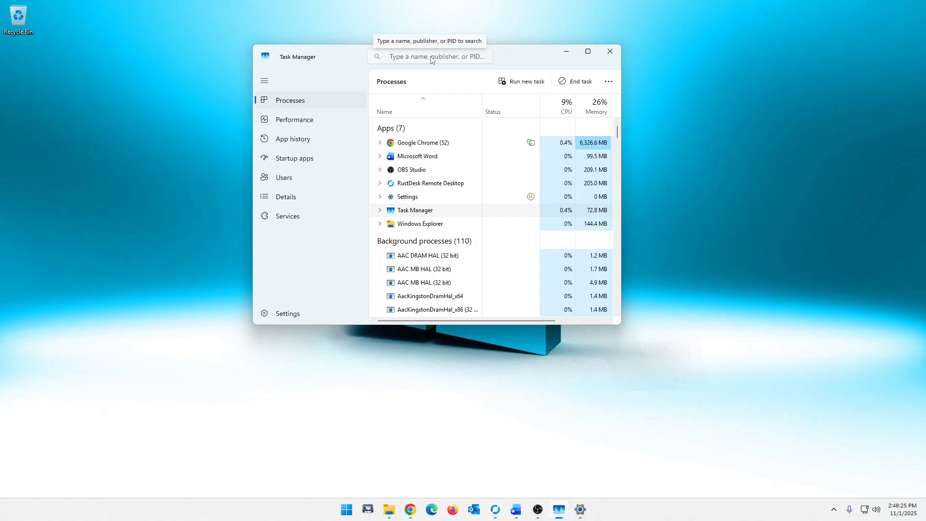
pyautogui.write('ta')
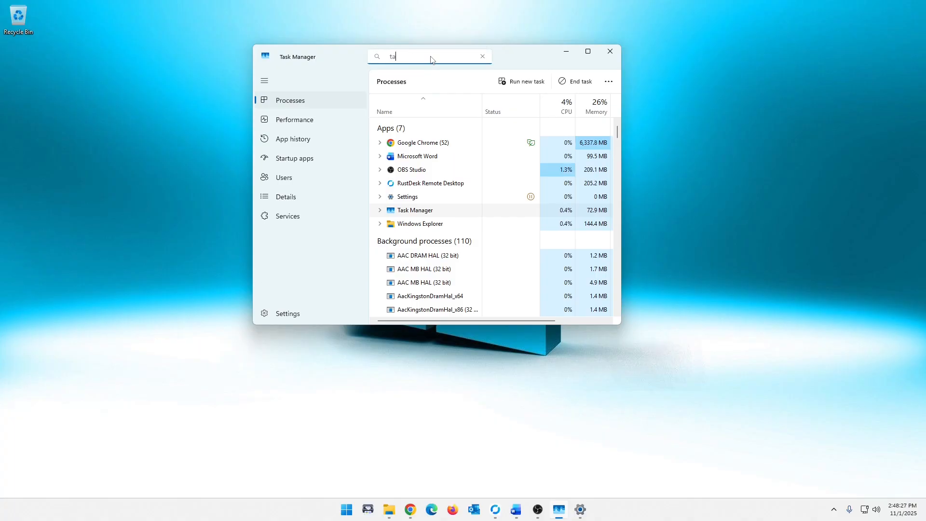
pyautogui.write('sk')
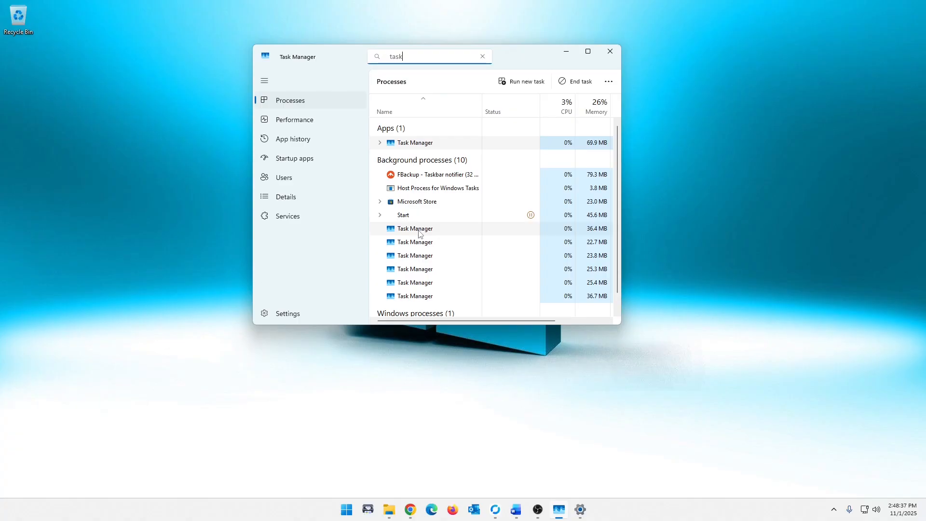
pyautogui.moveTo(609, 51)
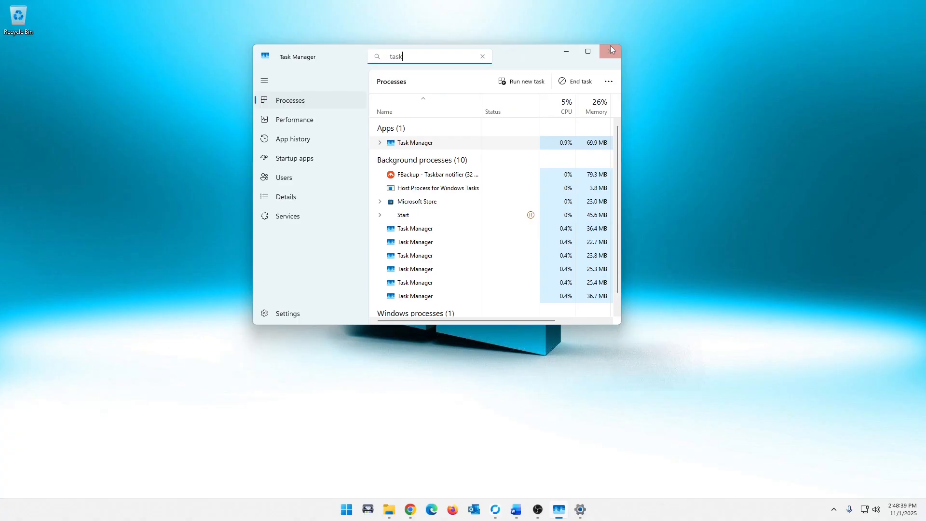
# Re-apply the 'task' filter and scroll through the seven duplicate Task Manager entries
pyautogui.click(612, 51)
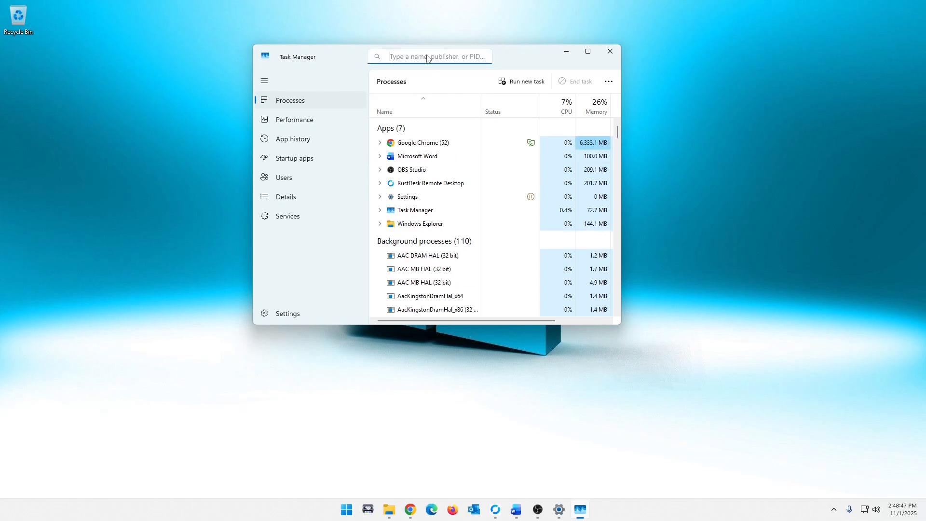
pyautogui.write('task')
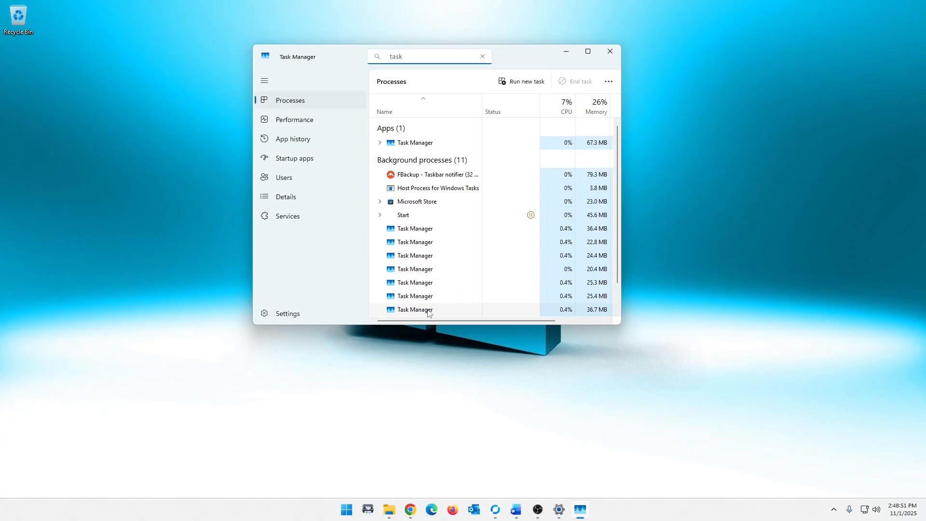
pyautogui.scroll(-3)
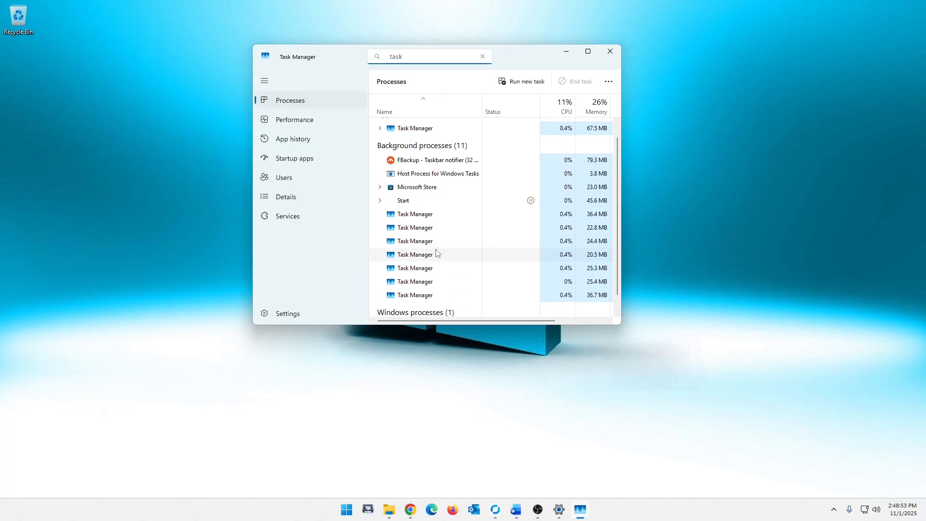
pyautogui.moveTo(609, 51)
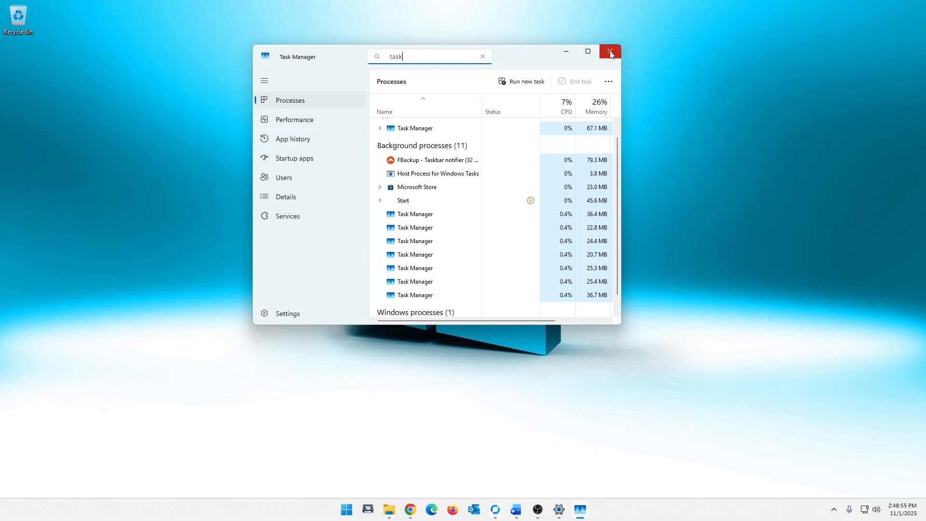
pyautogui.moveTo(445, 276)
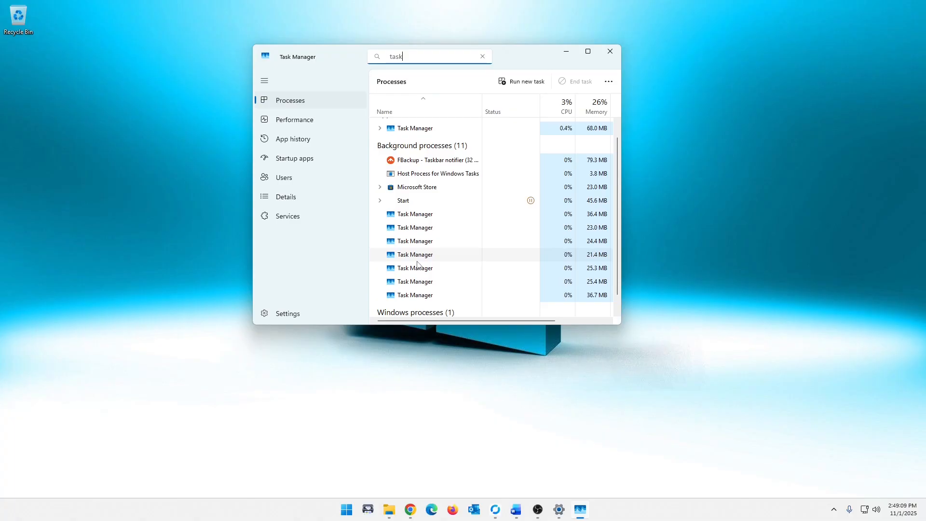
pyautogui.moveTo(452, 271)
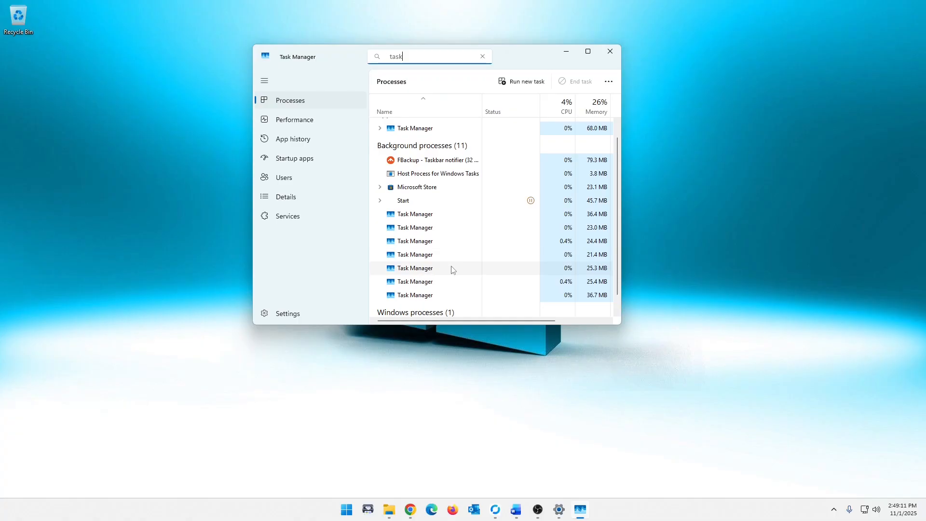
pyautogui.scroll(-3)
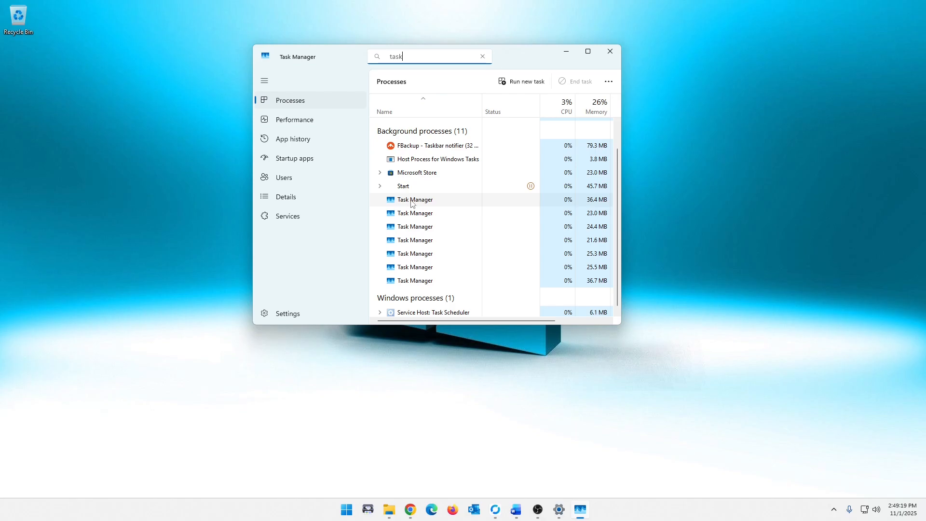
pyautogui.moveTo(612, 241)
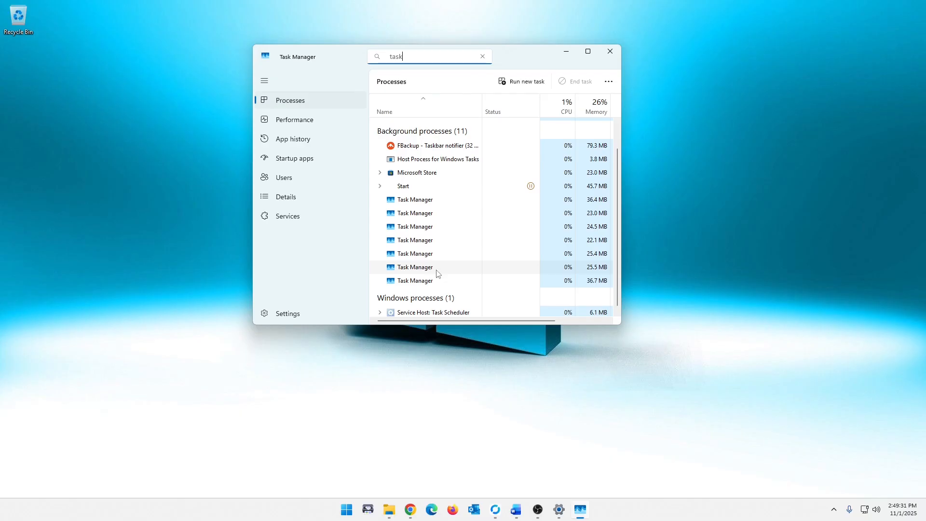
pyautogui.moveTo(483, 68)
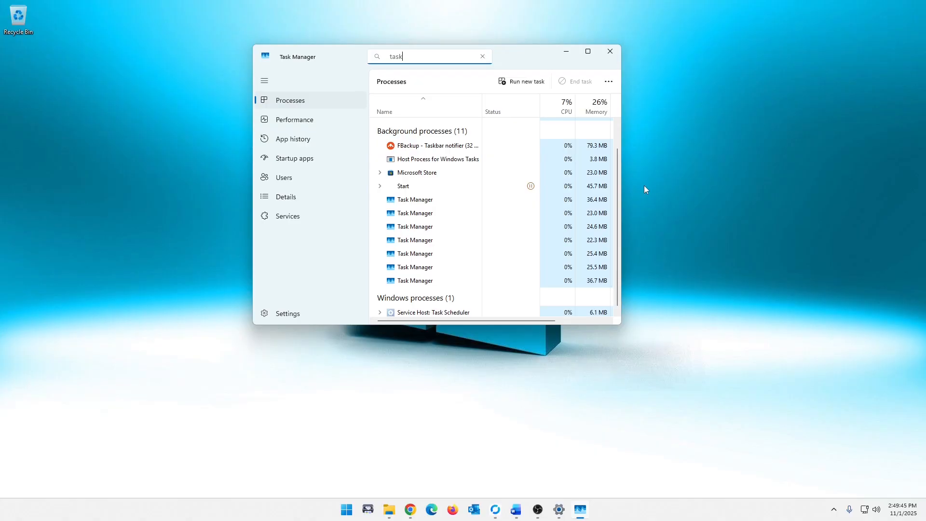
pyautogui.moveTo(580, 243)
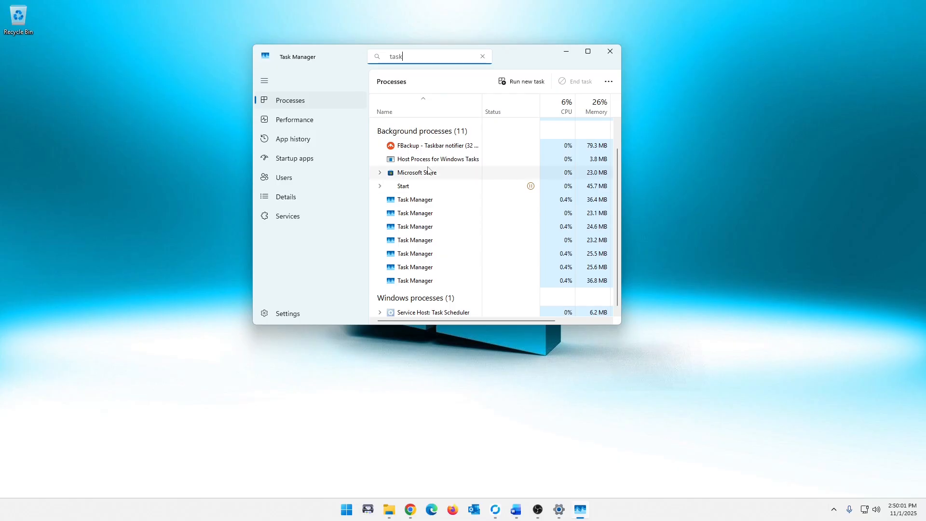
# End each duplicate Task Manager background process via its context menu
pyautogui.rightClick(415, 212)
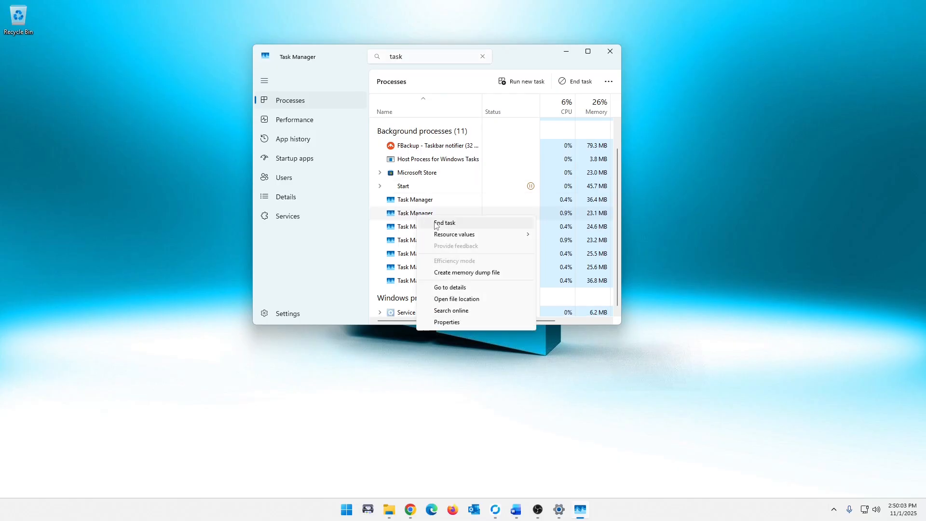
pyautogui.click(443, 222)
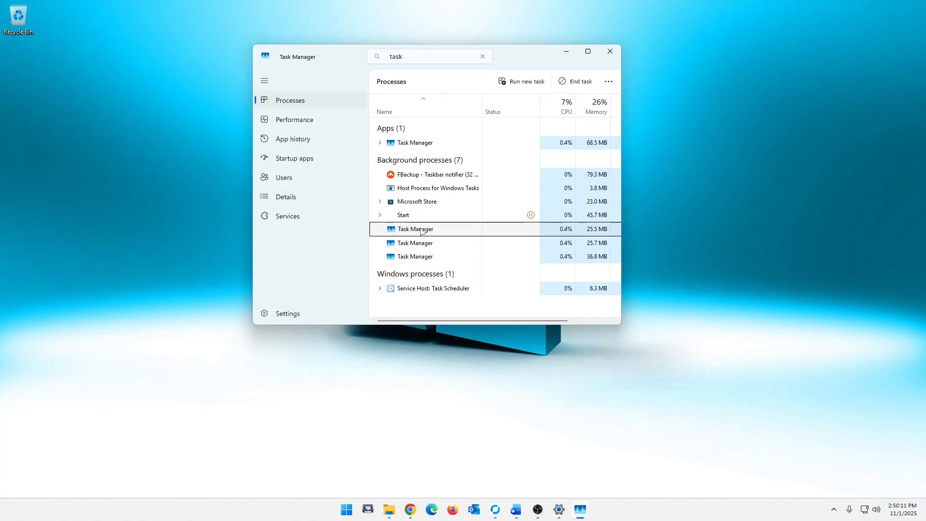
pyautogui.rightClick(415, 229)
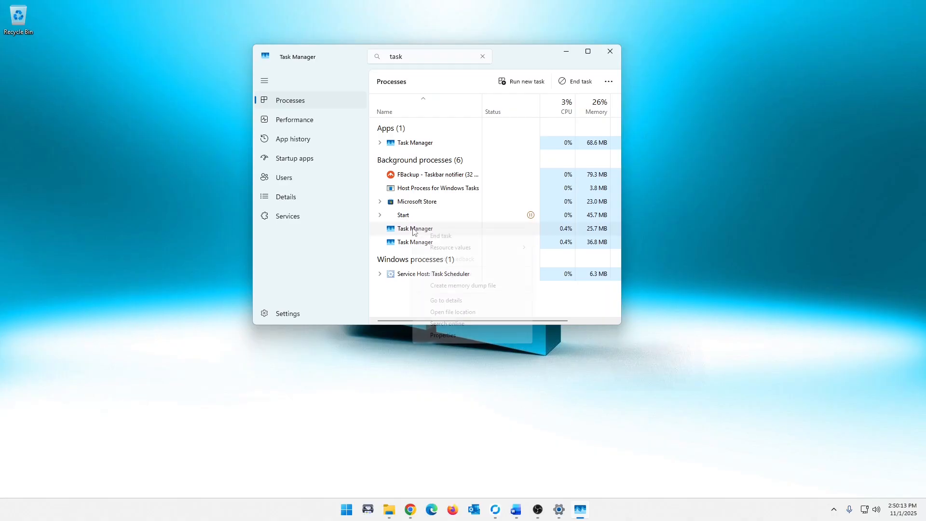
pyautogui.click(440, 235)
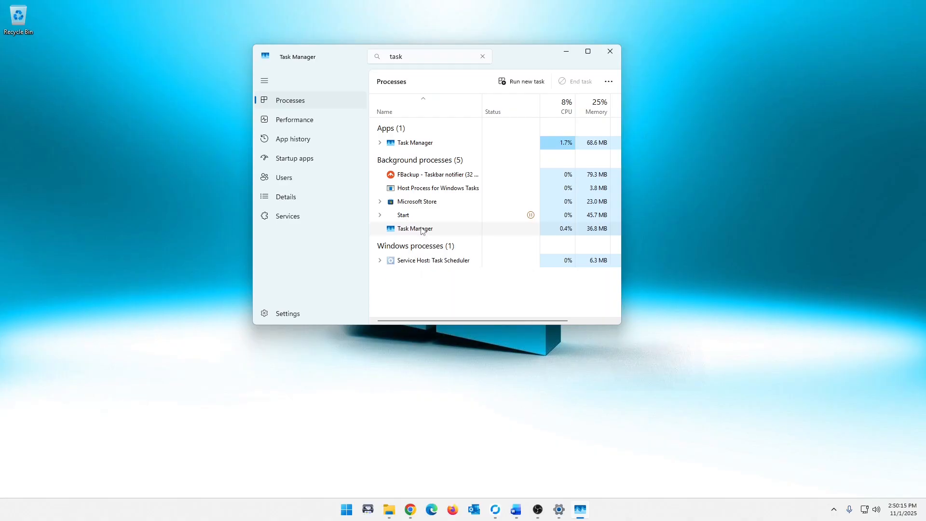
pyautogui.rightClick(415, 229)
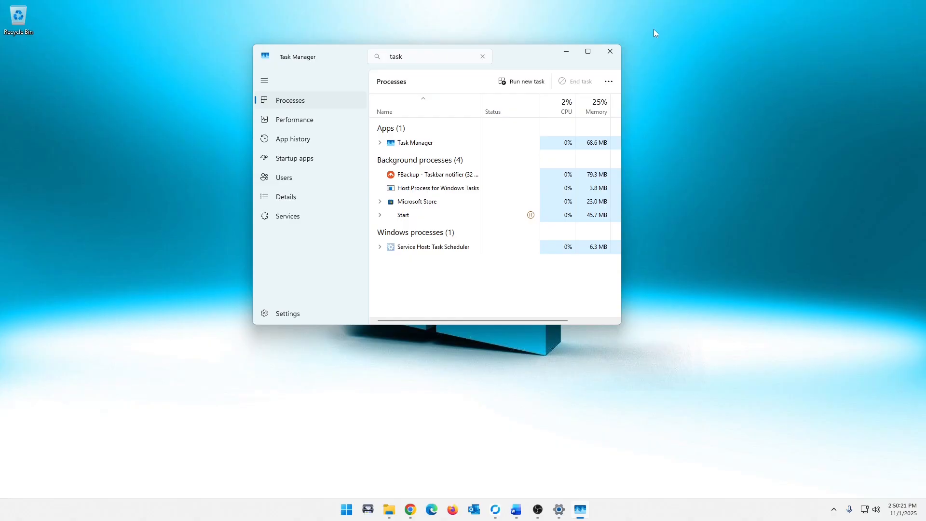
pyautogui.moveTo(430, 348)
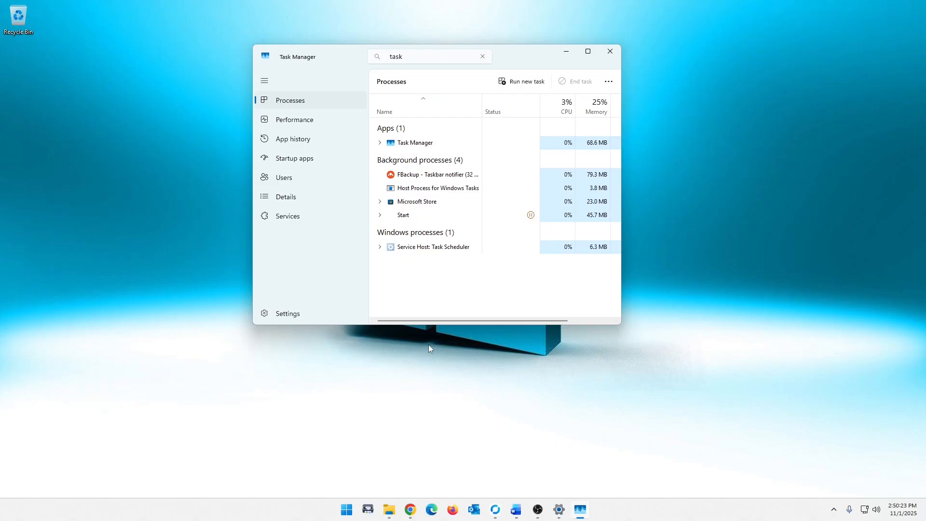
pyautogui.moveTo(559, 15)
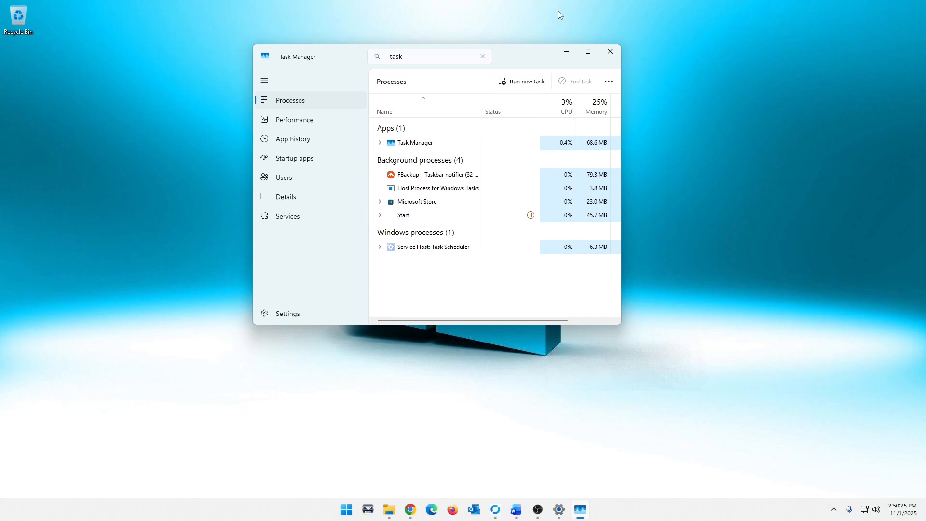
pyautogui.moveTo(525, 57)
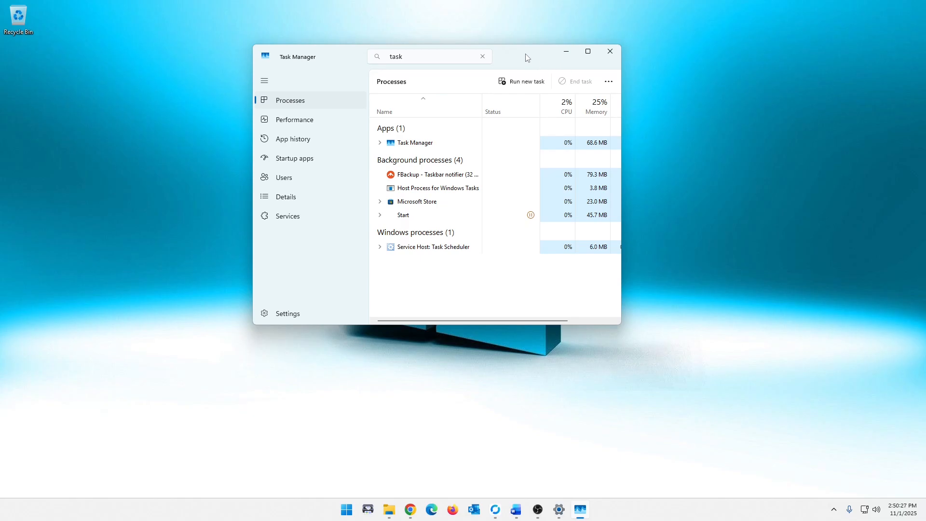
pyautogui.moveTo(472, 247)
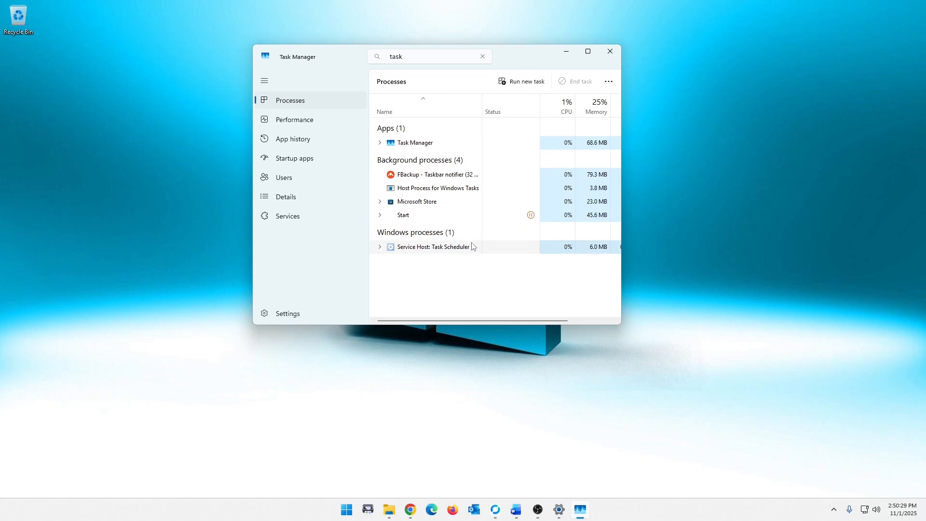
# Maximize and then close the Task Manager window
pyautogui.click(587, 52)
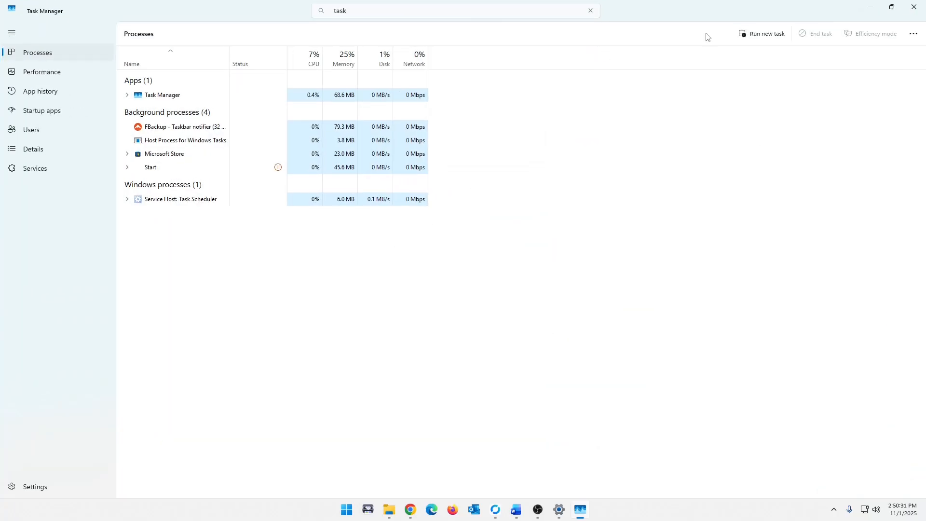
pyautogui.click(914, 7)
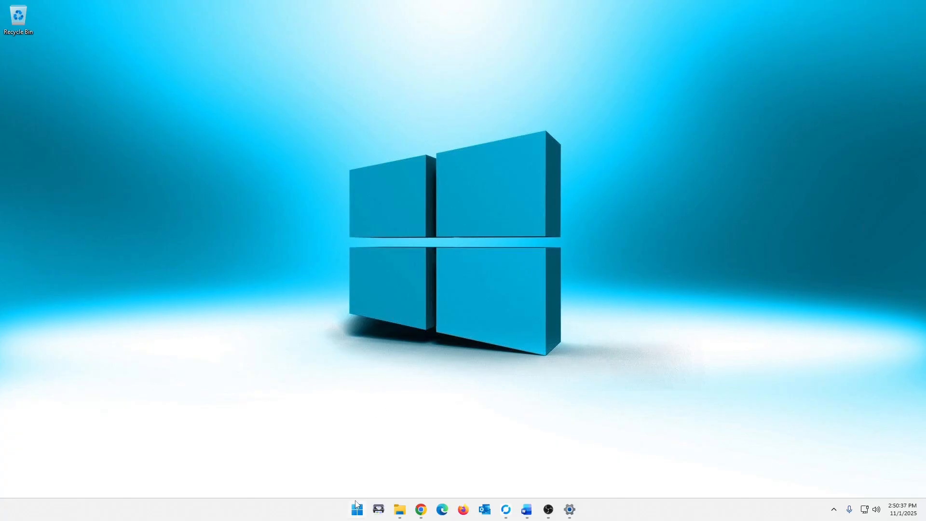
# From Update history, note the Preview Update KB number and go to Uninstall updates
pyautogui.click(569, 509)
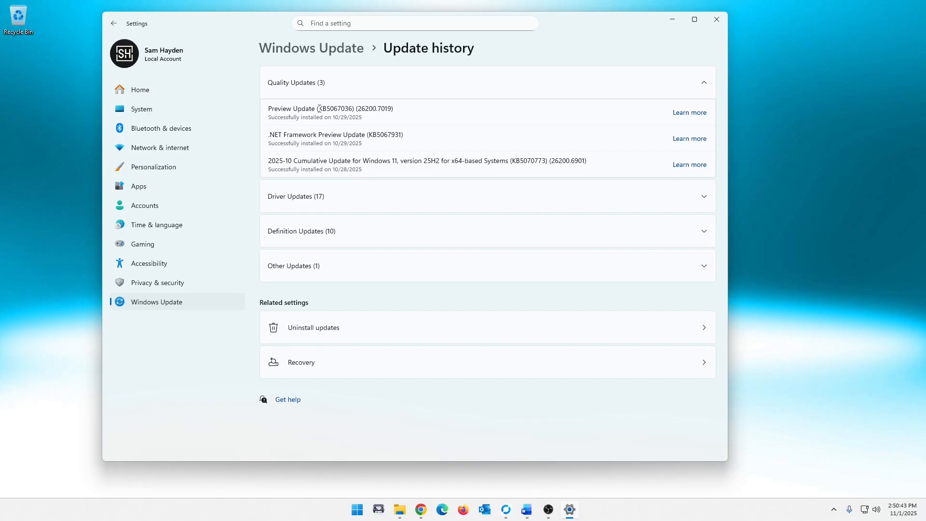
pyautogui.doubleClick(288, 109)
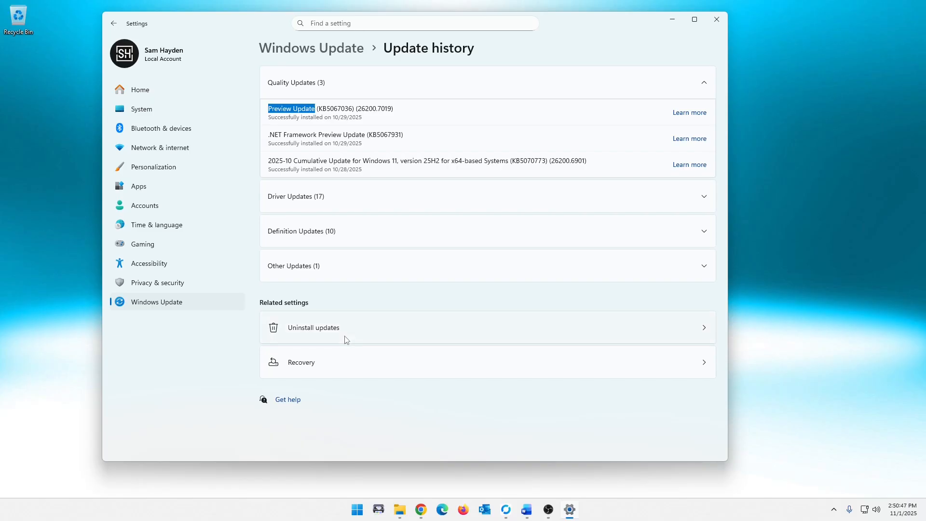
pyautogui.moveTo(298, 215)
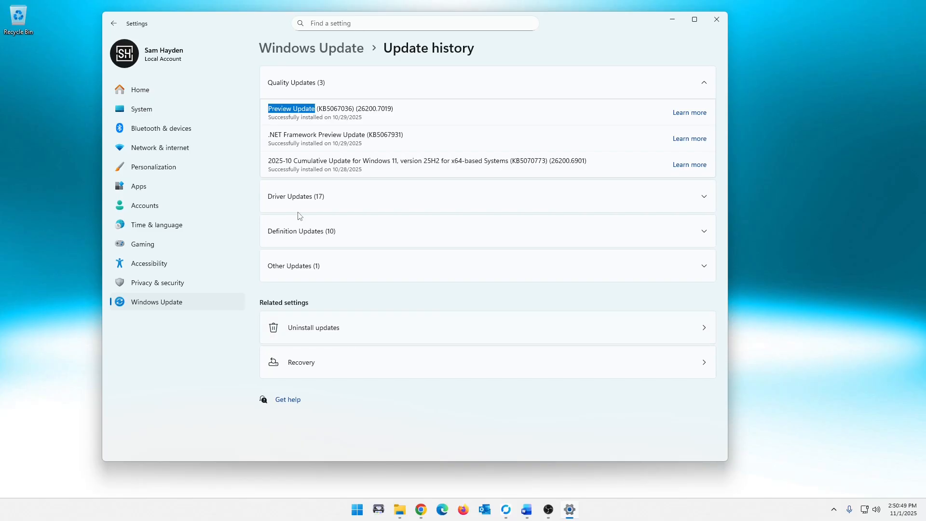
pyautogui.moveTo(306, 107)
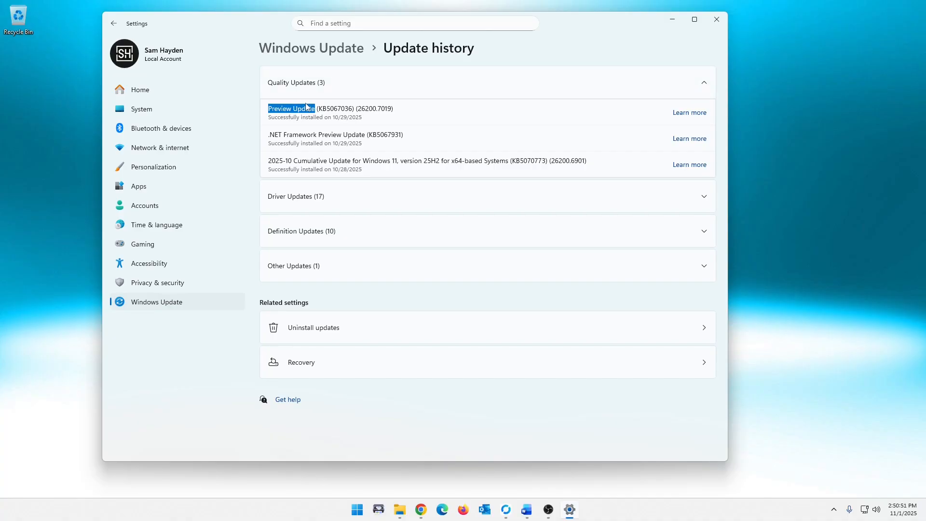
pyautogui.moveTo(331, 317)
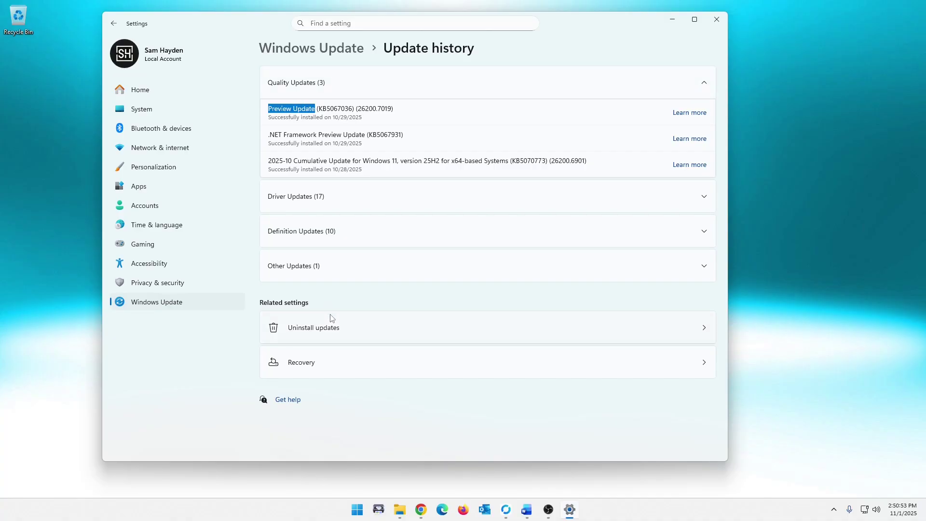
pyautogui.click(313, 328)
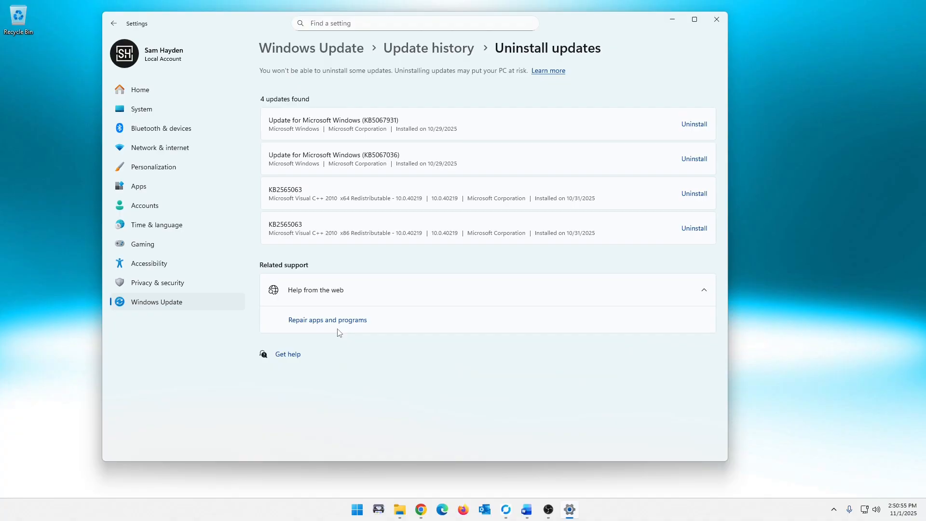
pyautogui.moveTo(418, 357)
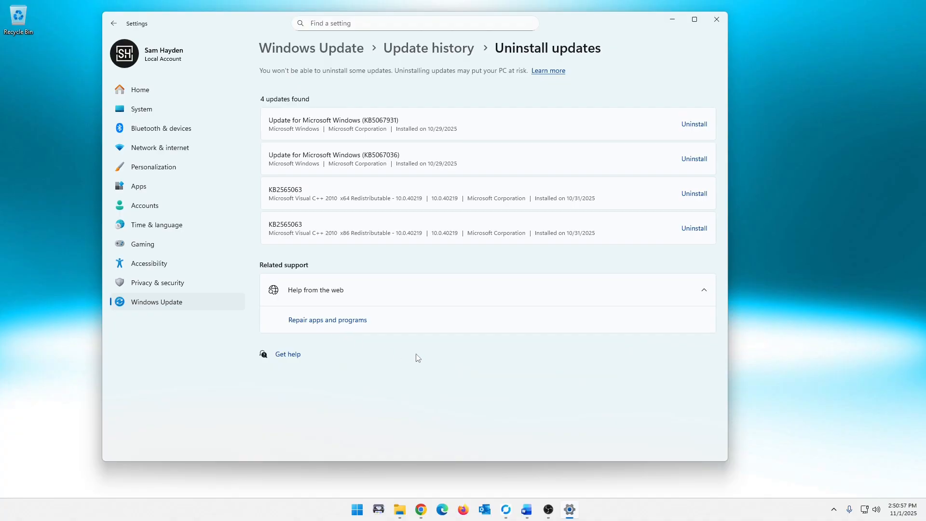
pyautogui.moveTo(356, 121)
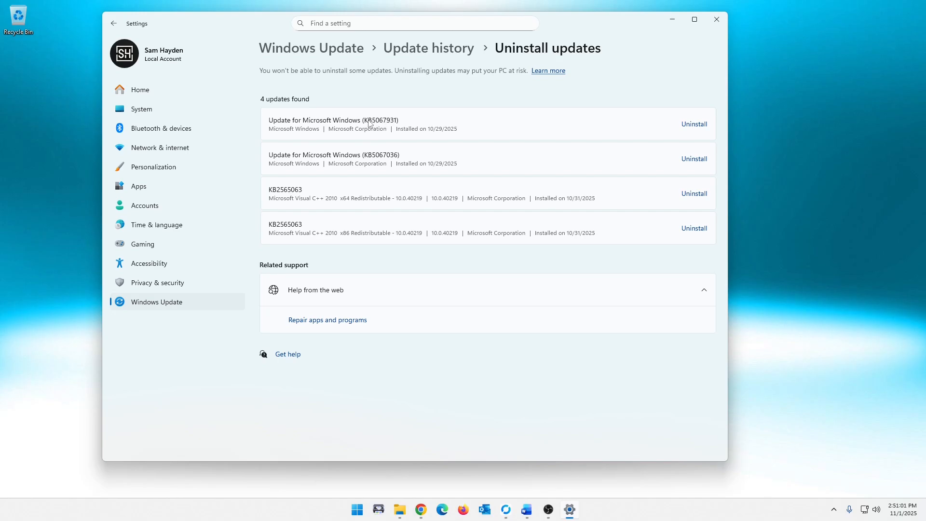
pyautogui.moveTo(404, 172)
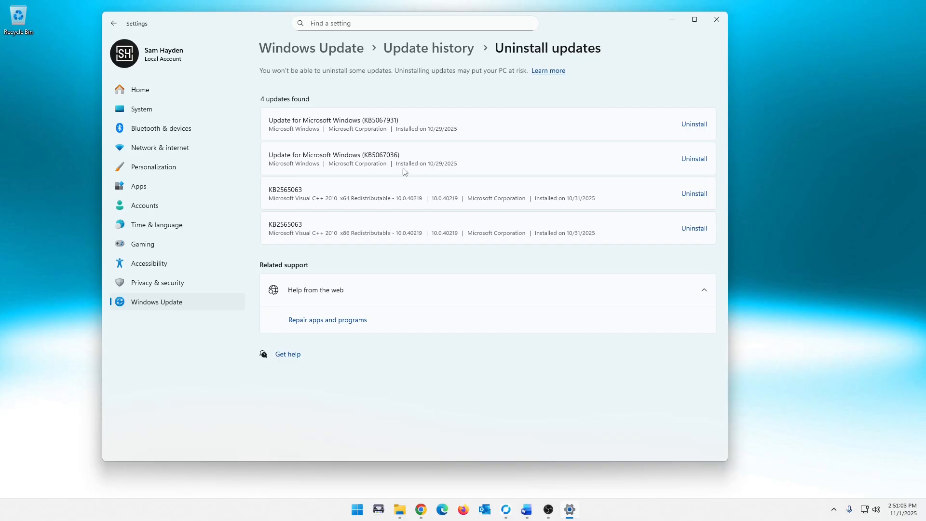
pyautogui.moveTo(397, 157)
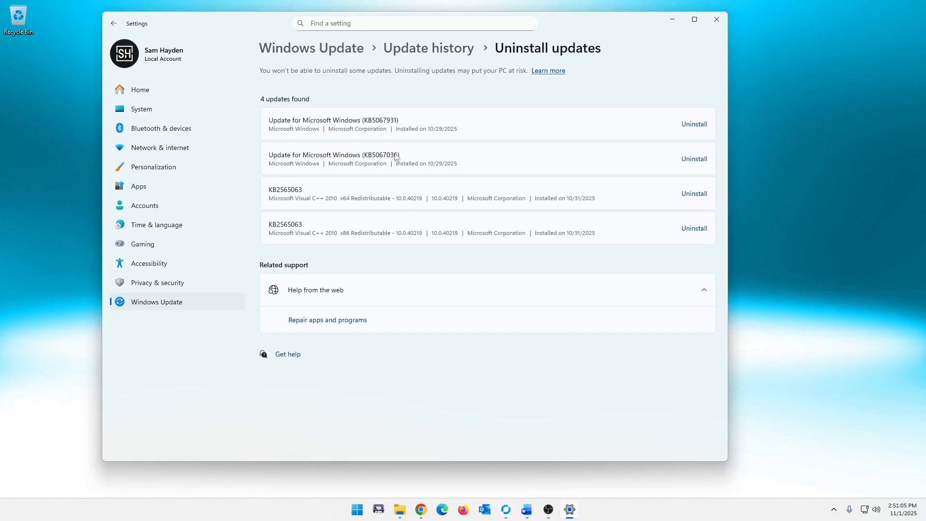
pyautogui.moveTo(694, 158)
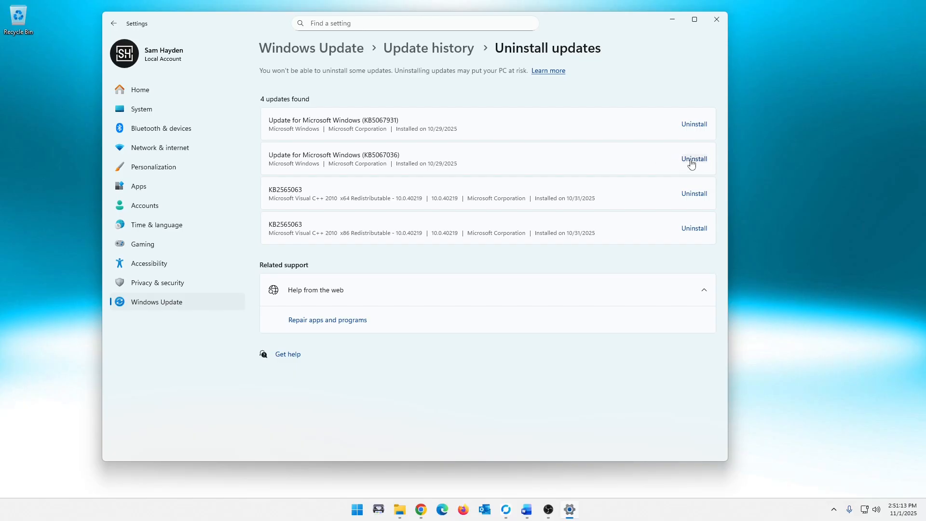
pyautogui.moveTo(699, 166)
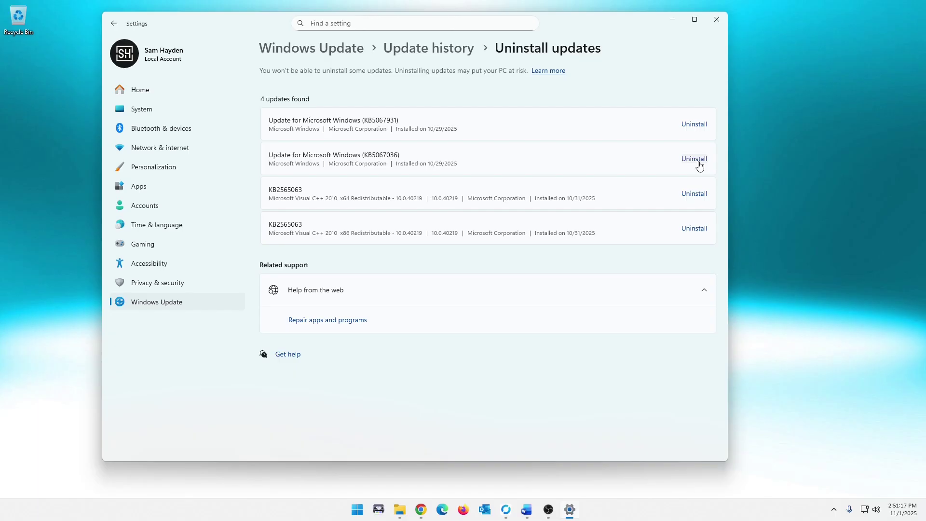
# Close the Settings window without uninstalling KB5067036
pyautogui.click(717, 19)
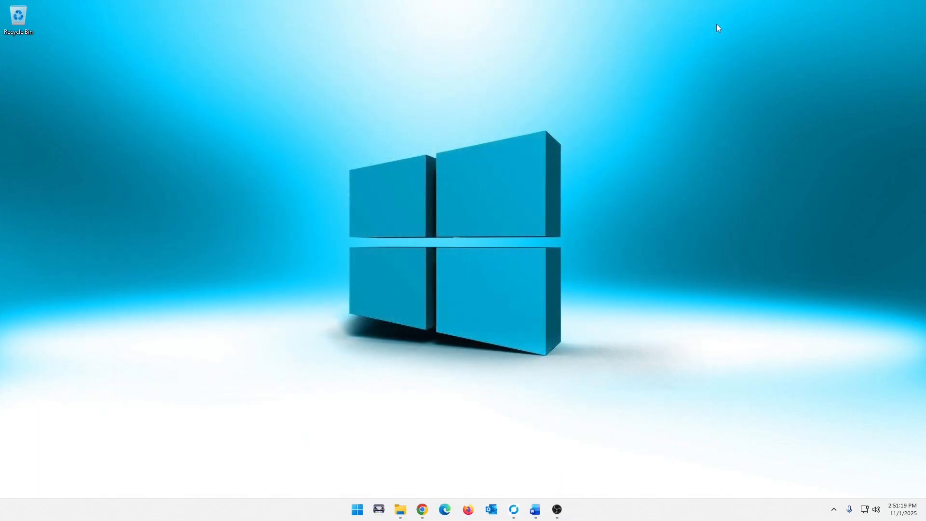
# Launch Command Prompt as administrator from a Start menu search for 'cmd'
pyautogui.click(356, 509)
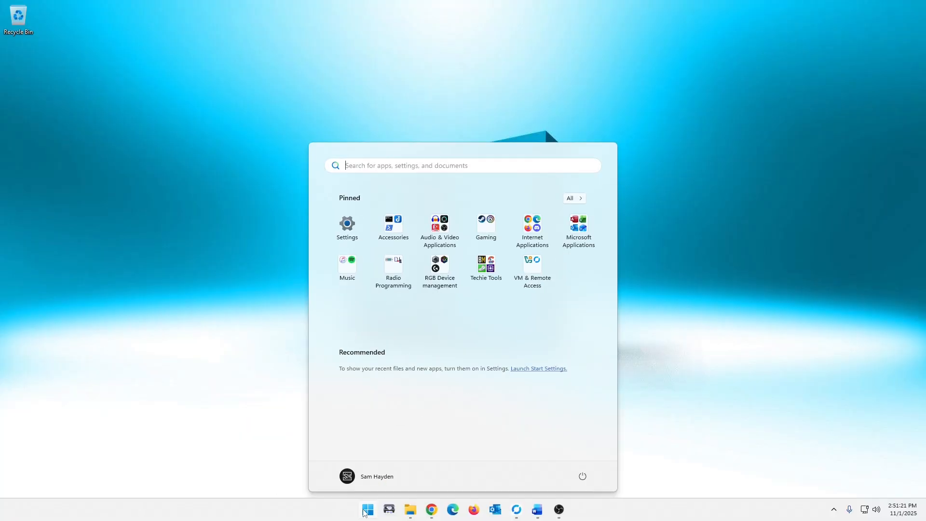
pyautogui.write('cmd')
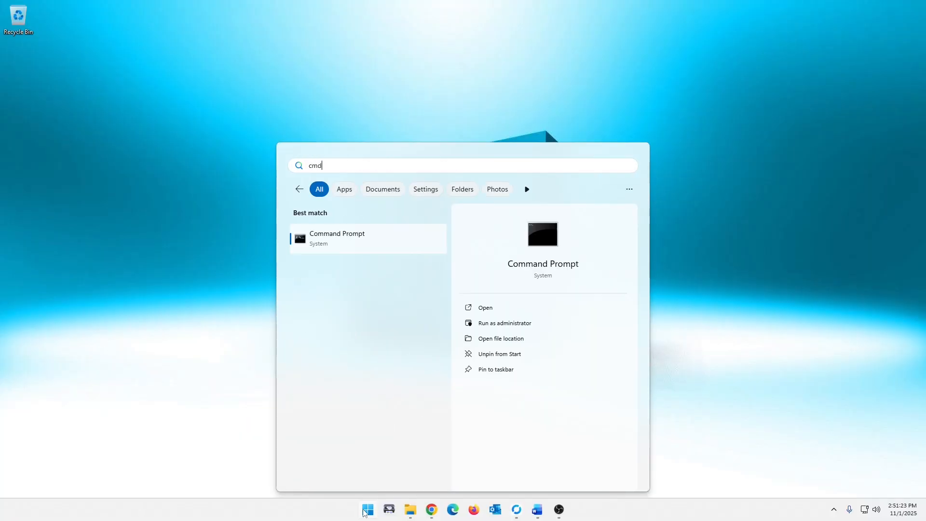
pyautogui.rightClick(337, 239)
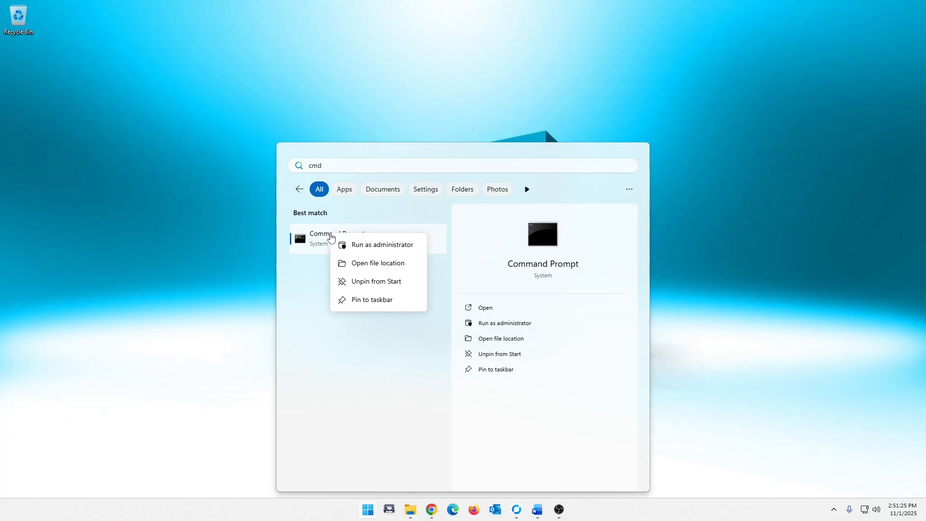
pyautogui.click(382, 244)
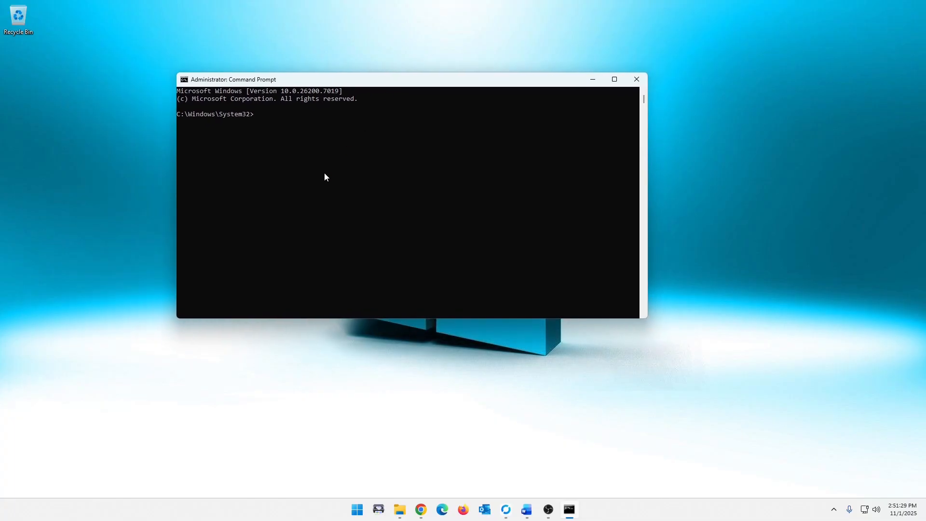
# Run wusa /uninstall /kb:5067036 in the administrator Command Prompt
pyautogui.click(323, 172)
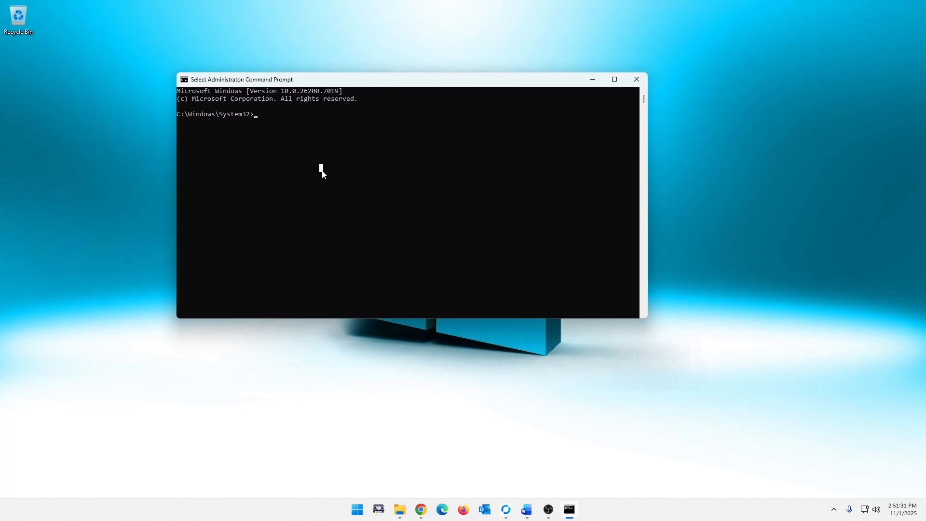
pyautogui.write('wusa')
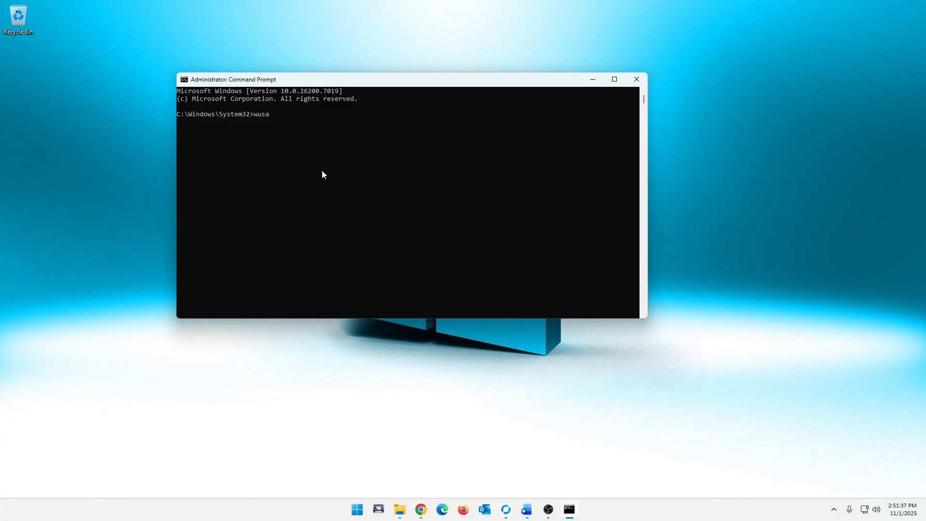
pyautogui.write('/unin')
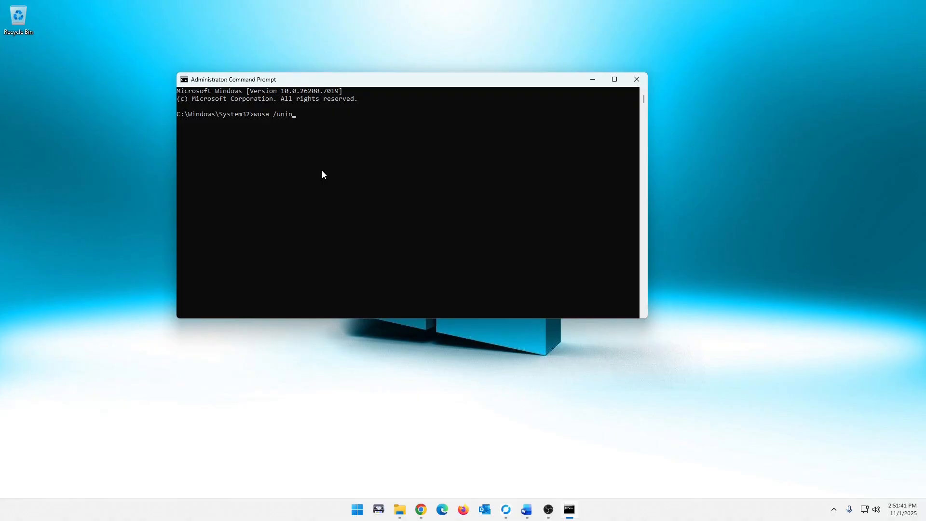
pyautogui.write('stall')
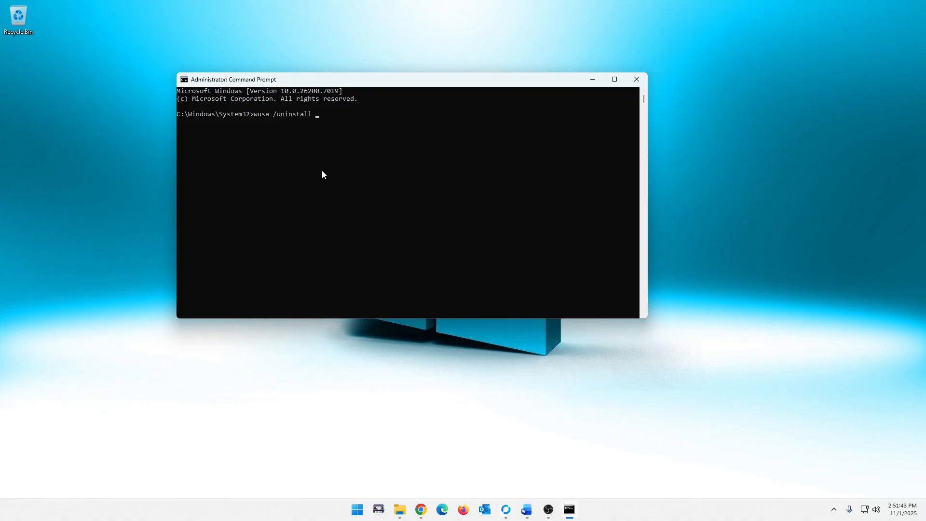
pyautogui.write('/')
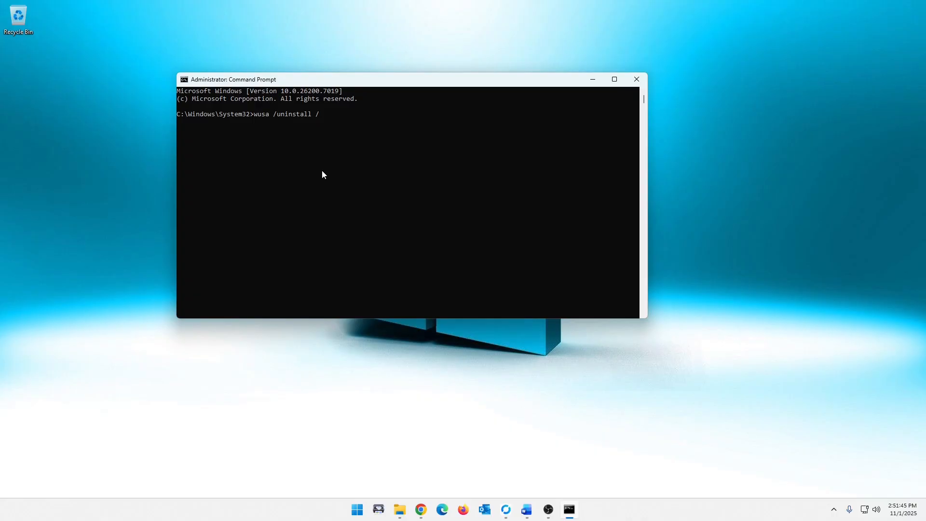
pyautogui.write('kb')
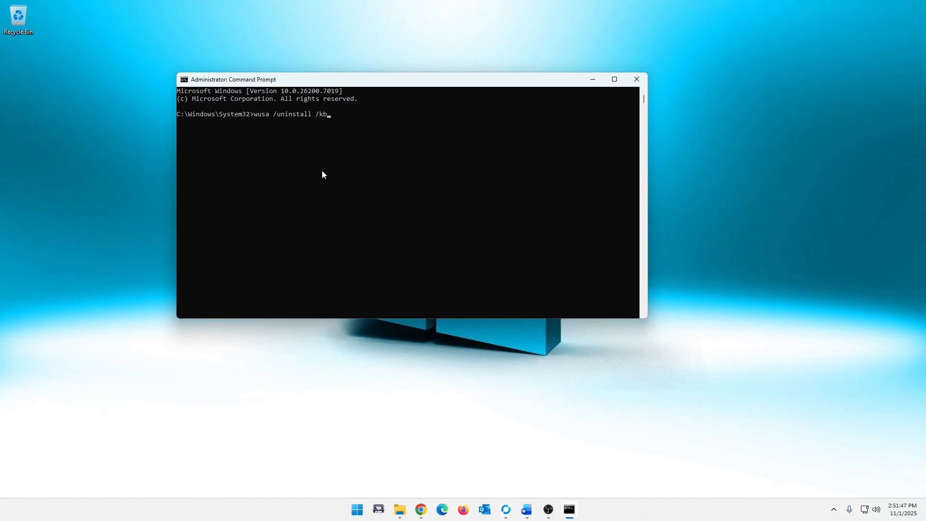
pyautogui.write('"')
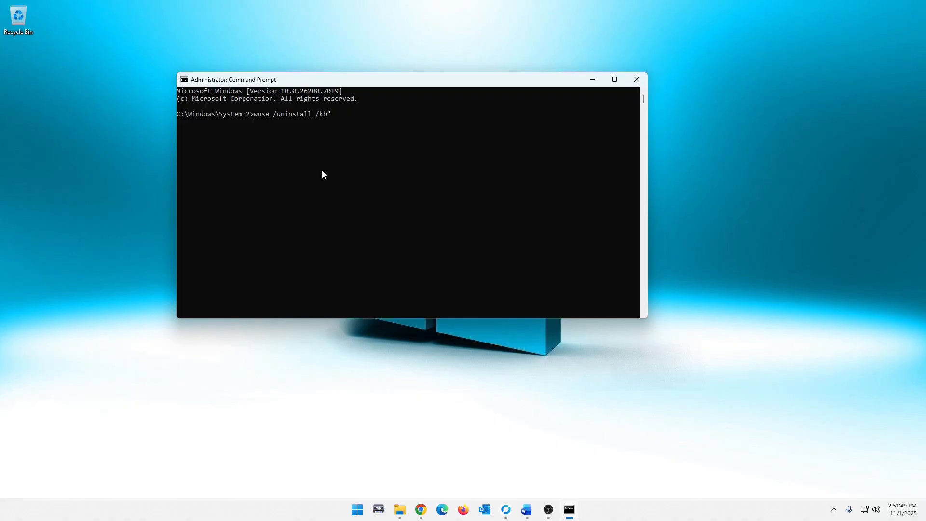
pyautogui.write('50')
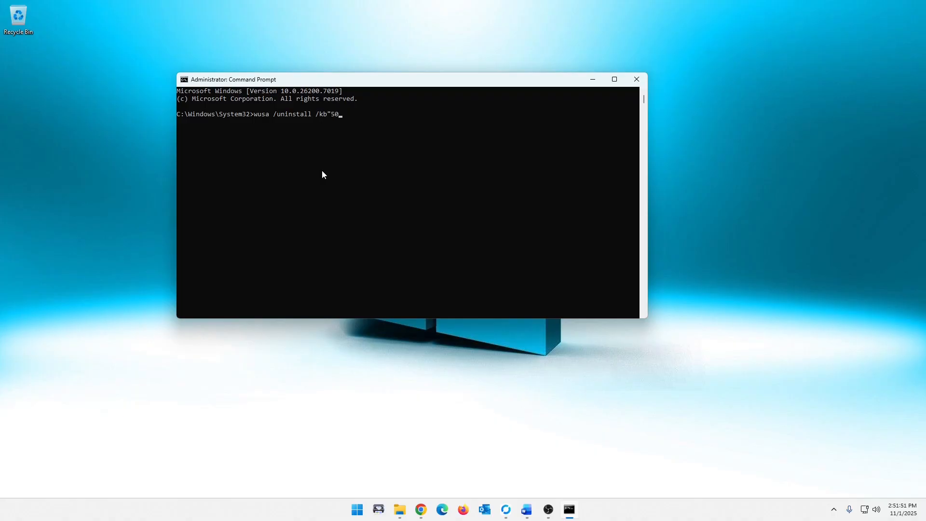
pyautogui.write('67036')
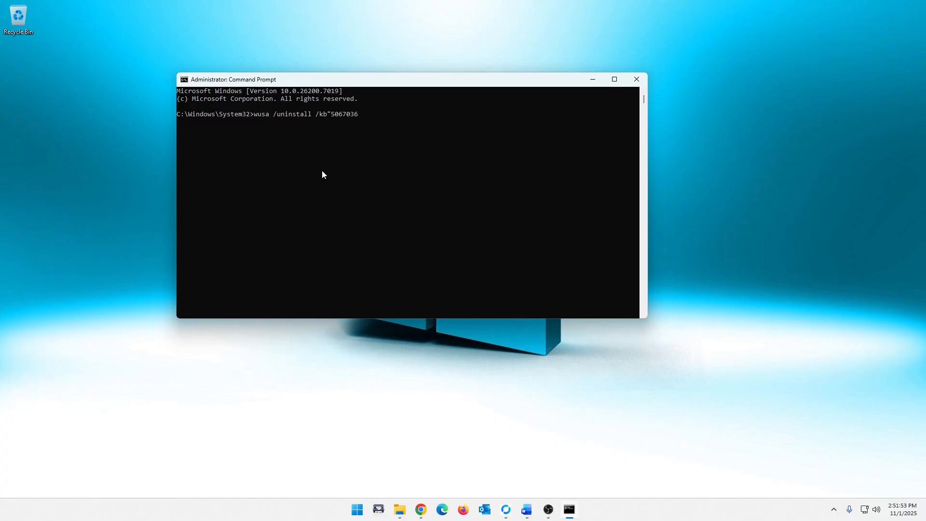
pyautogui.moveTo(454, 190)
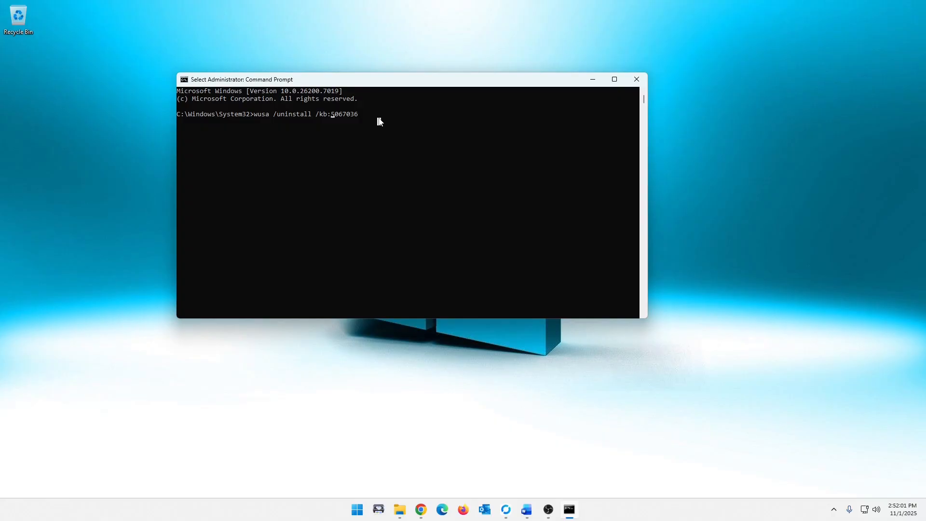
pyautogui.press('Return')
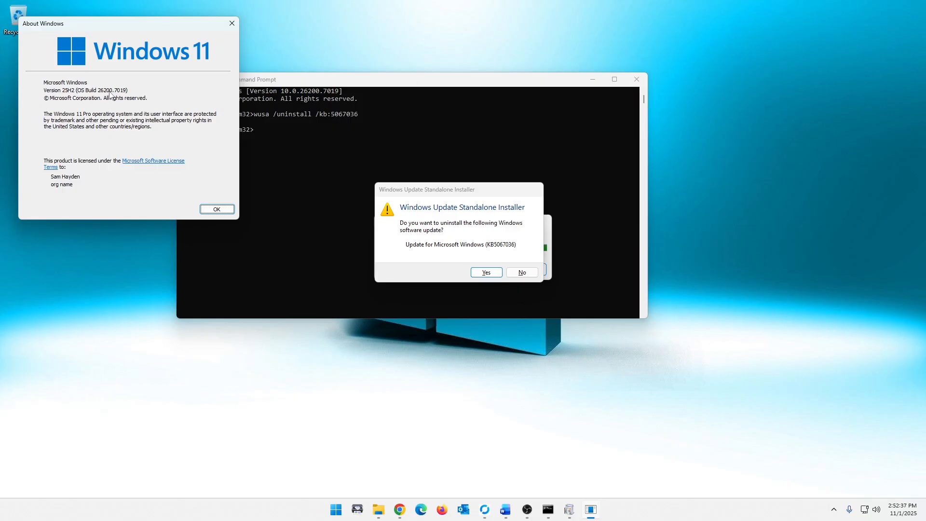
pyautogui.moveTo(152, 166)
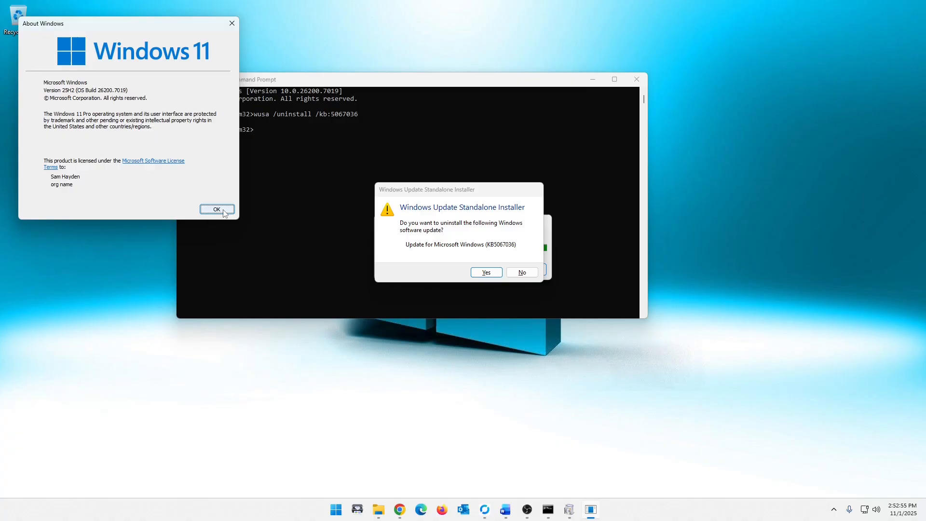
# Dismiss the About Windows box, leaving the KB5067036 uninstall prompt waiting
pyautogui.click(217, 209)
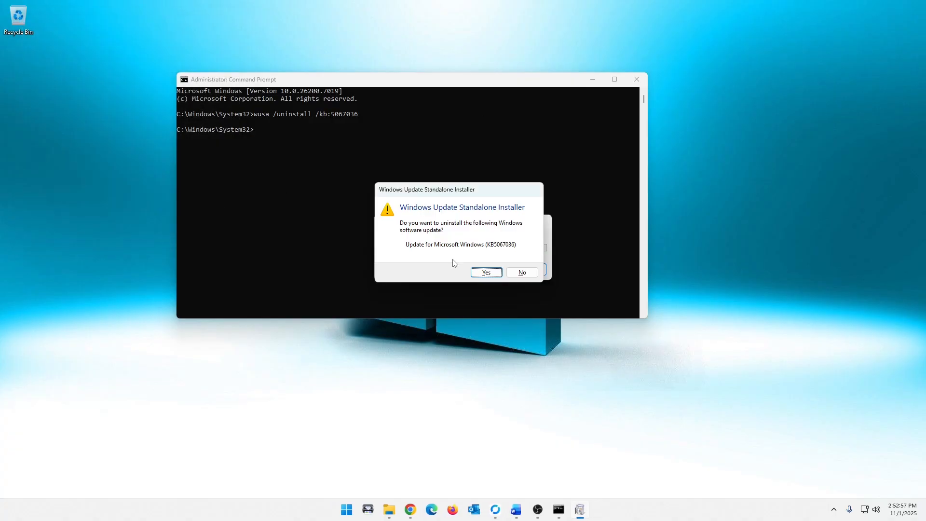
# Confirm uninstalling update KB5067036 so the Windows Update Standalone Installer starts removing it
pyautogui.click(485, 272)
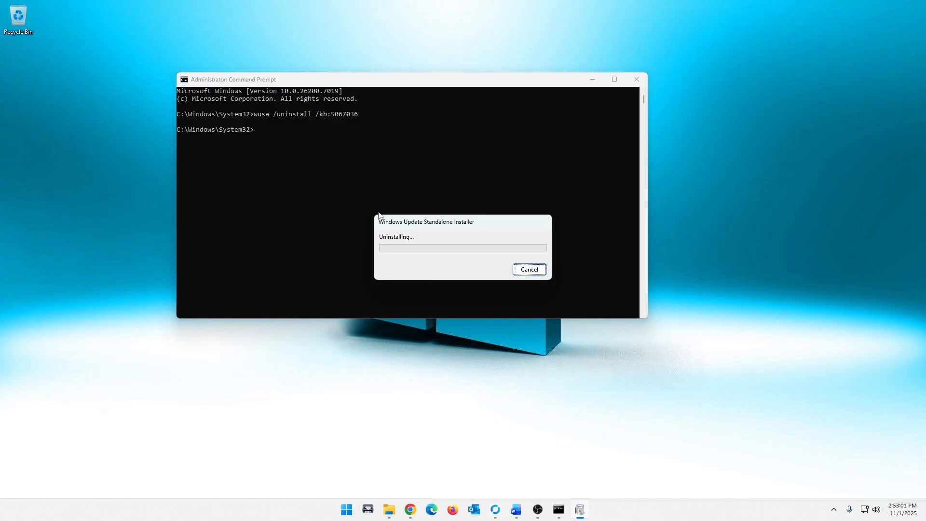
pyautogui.moveTo(846, 368)
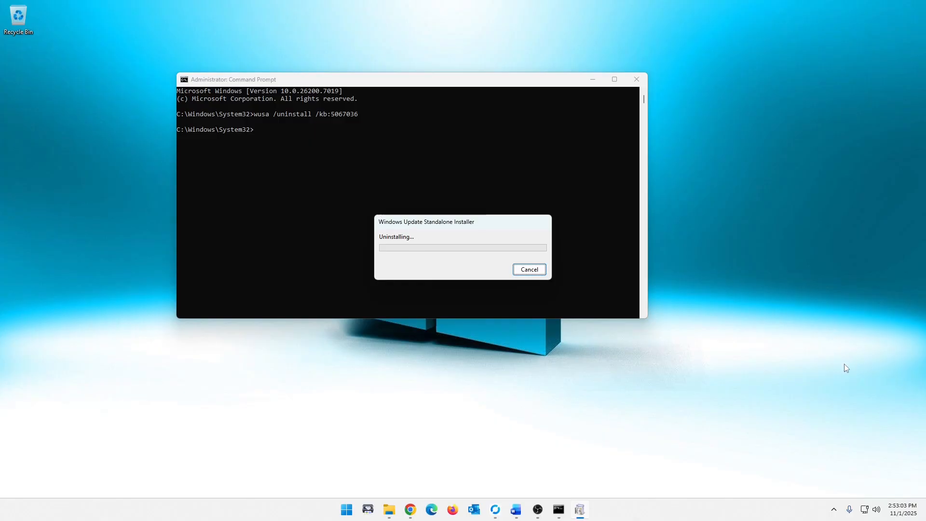